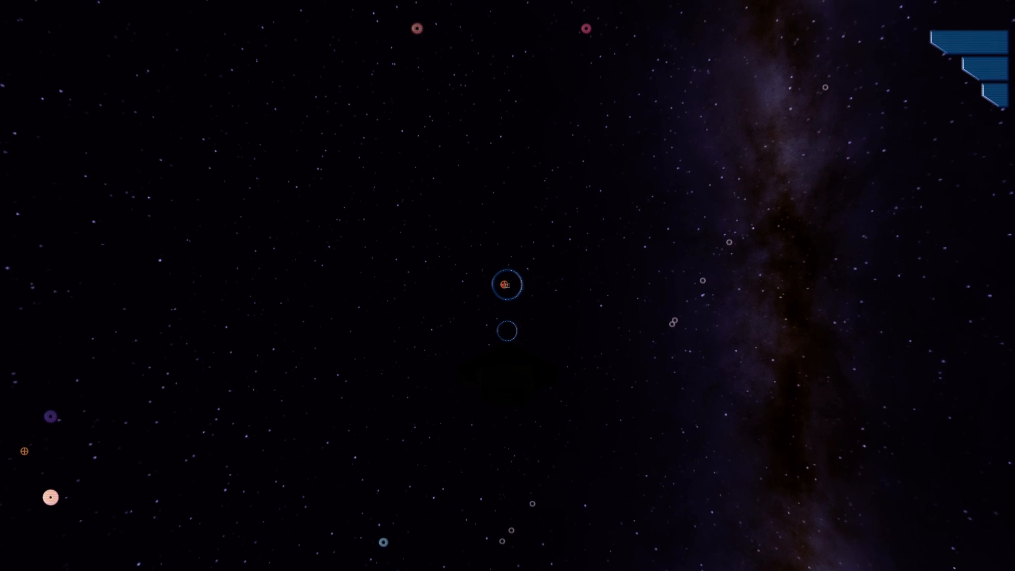
# - Leave the starfield map view and return on foot to the ship corridor
pyautogui.click(507, 284)
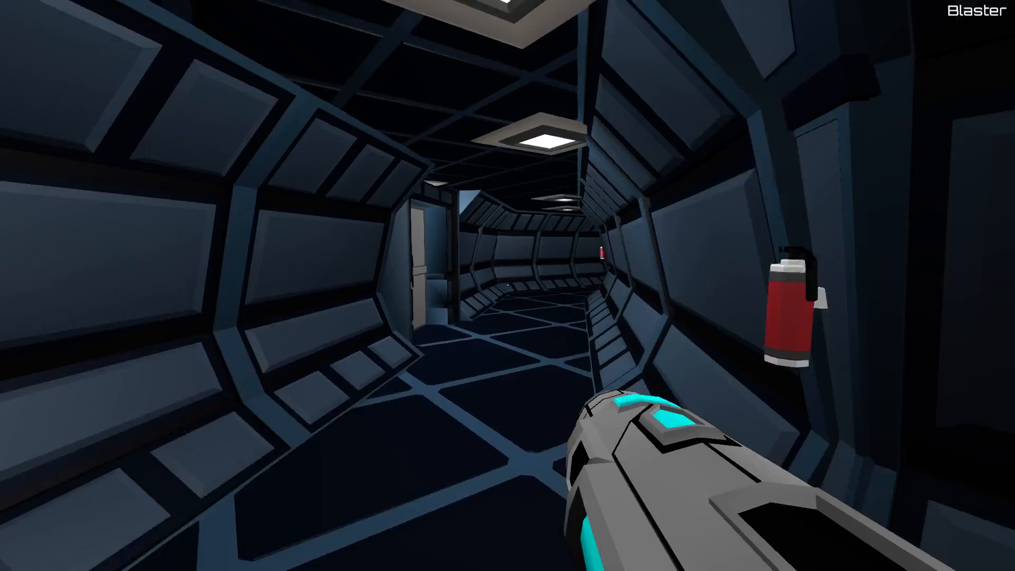
pyautogui.moveTo(506, 284)
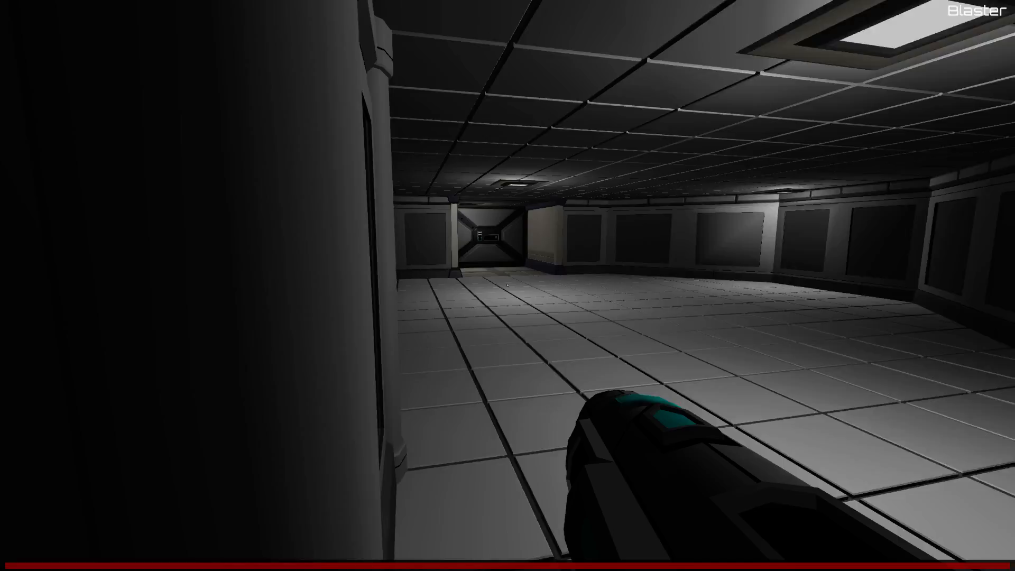
# - Walk from the tiled hall toward the double door into the dim rooms
pyautogui.click(590, 355)
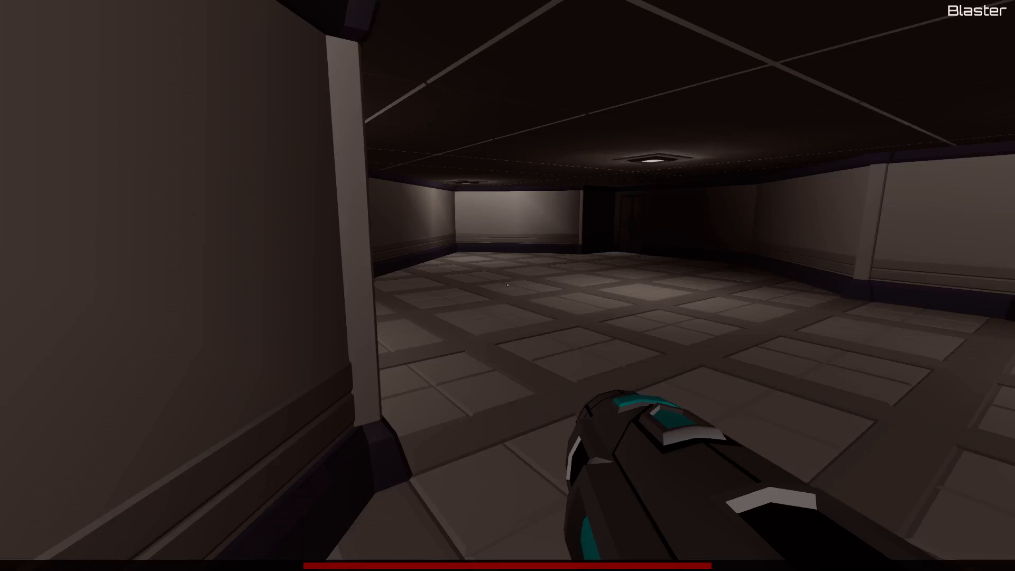
pyautogui.click(507, 287)
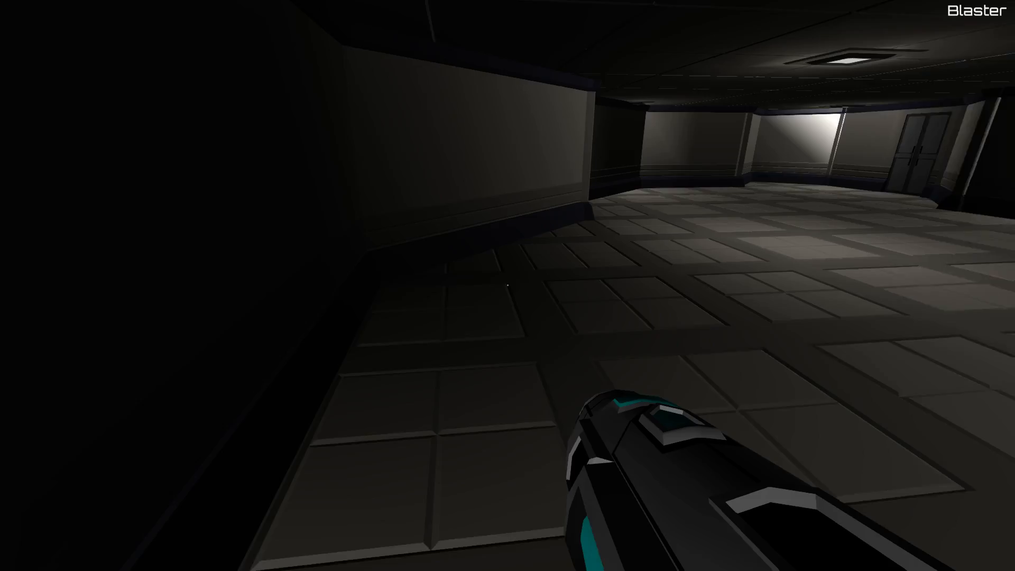
pyautogui.moveTo(503, 286)
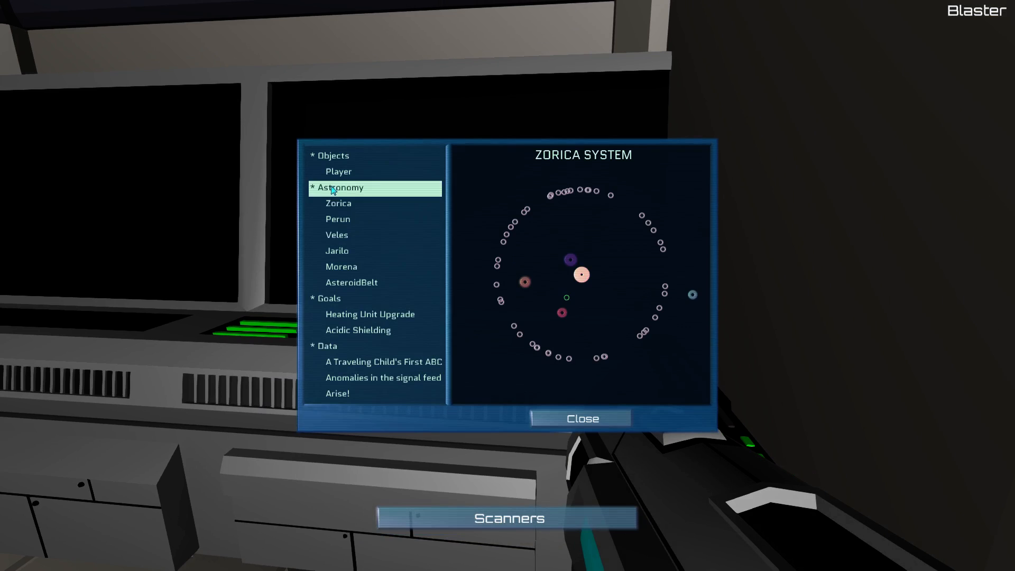
pyautogui.click(580, 418)
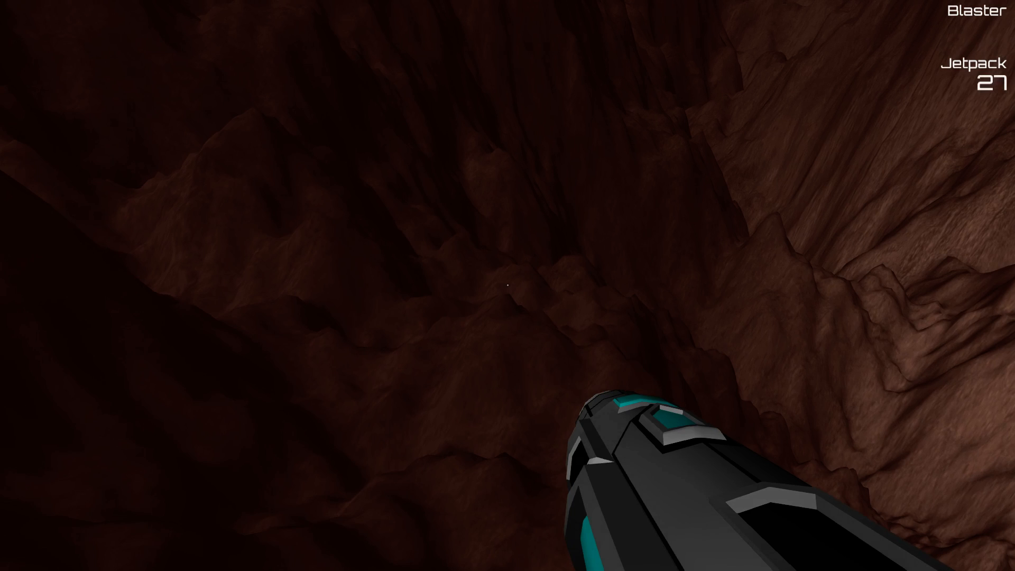
# - Fly the jetpack up from the reddish canyon floor toward the slope and the lit structure
pyautogui.click(531, 324)
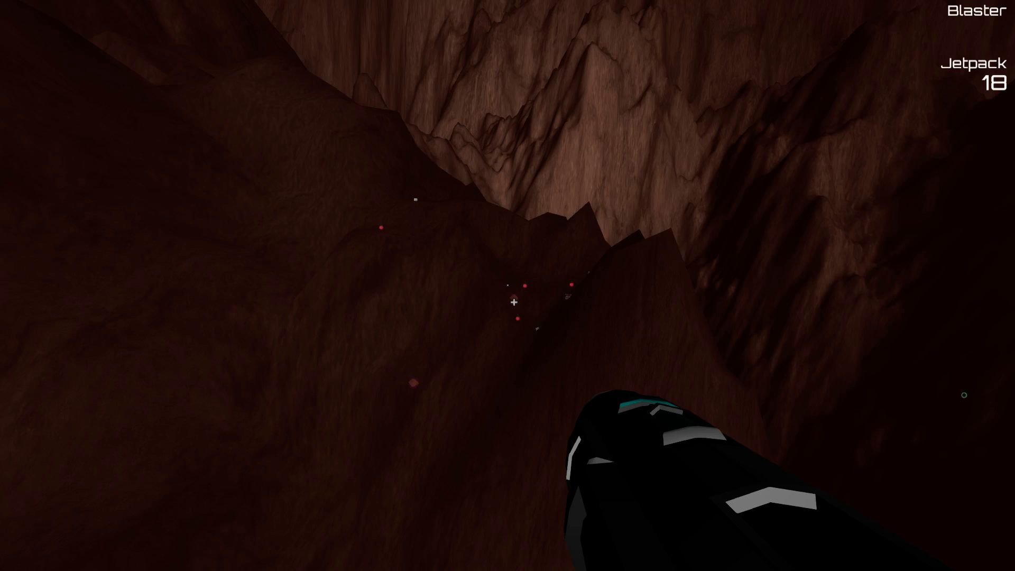
pyautogui.click(514, 303)
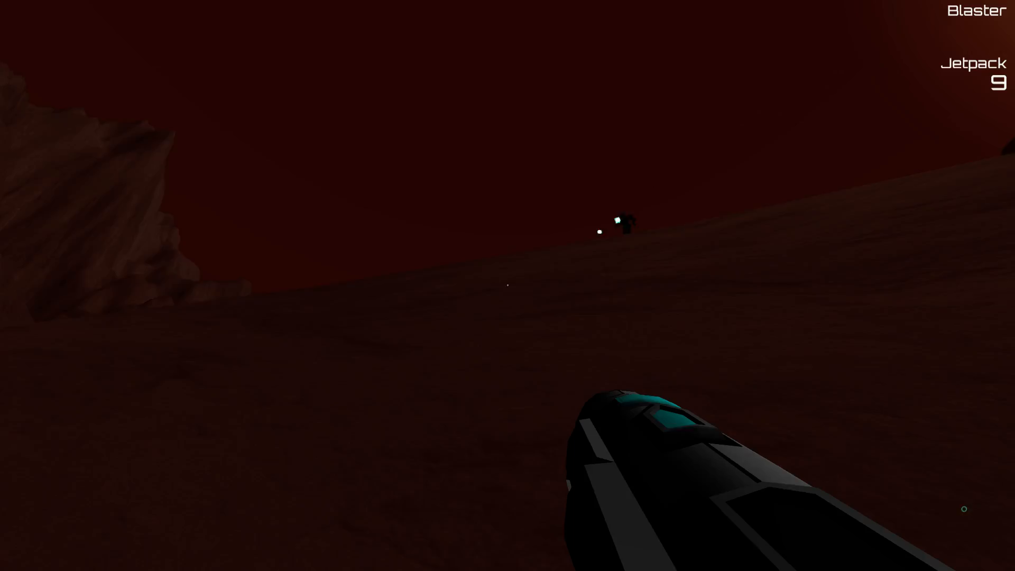
pyautogui.click(507, 286)
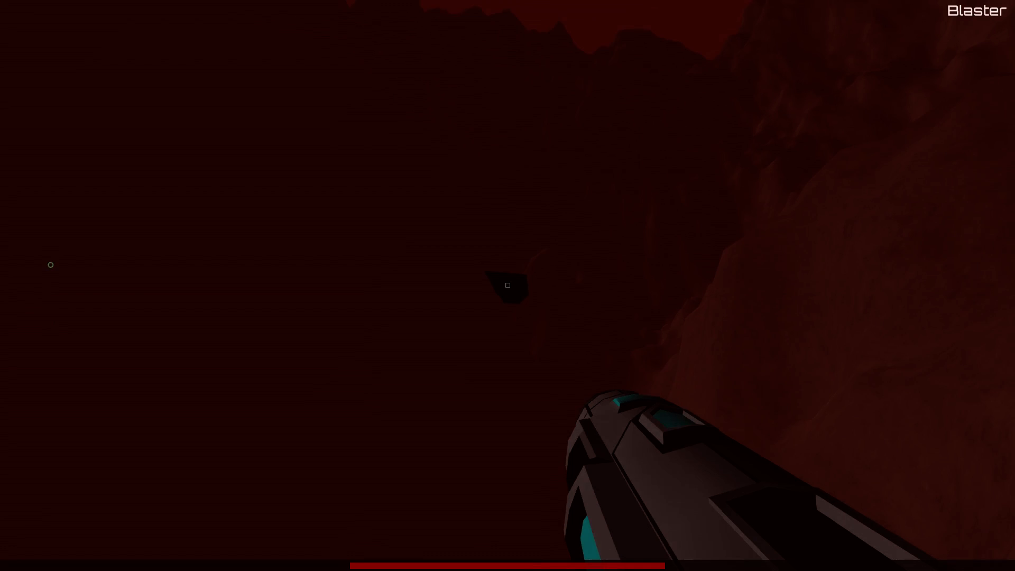
# - Move along the dark red slopes and aim at the shadowy object in the gorge
pyautogui.click(508, 285)
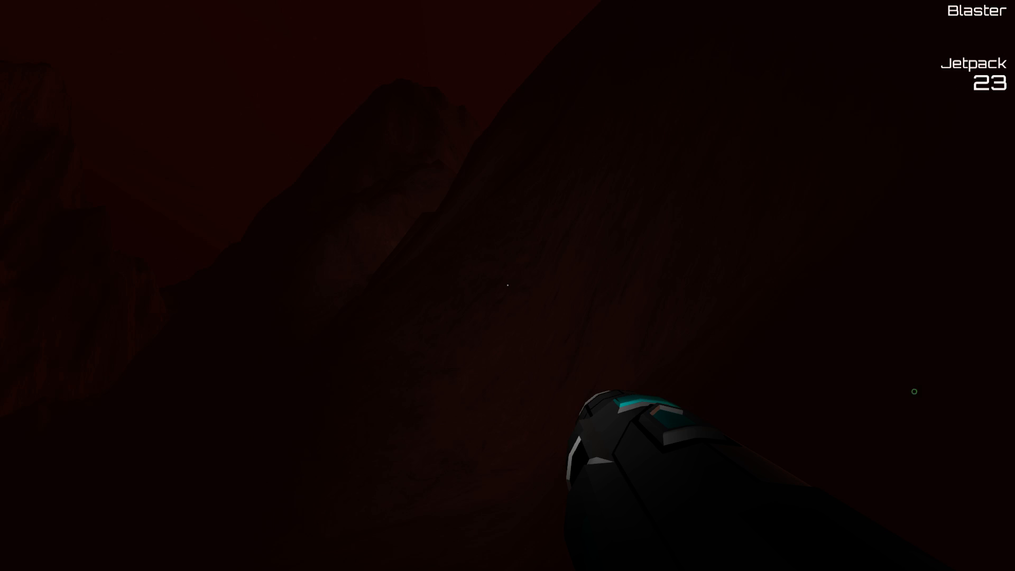
# - Jetpack across the dark red canyon, burning fuel from 23 down to 12
pyautogui.press('space')
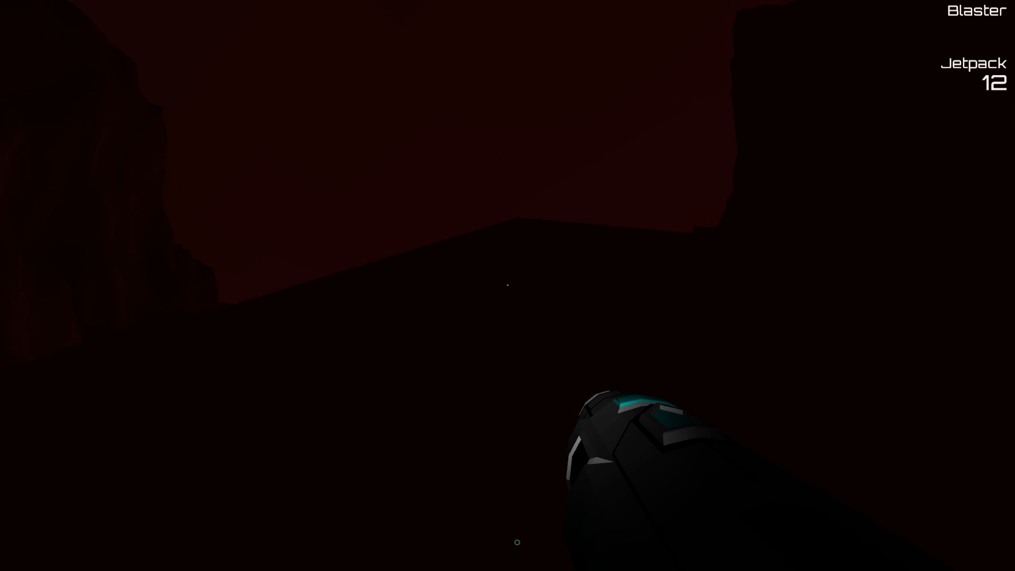
pyautogui.press('space')
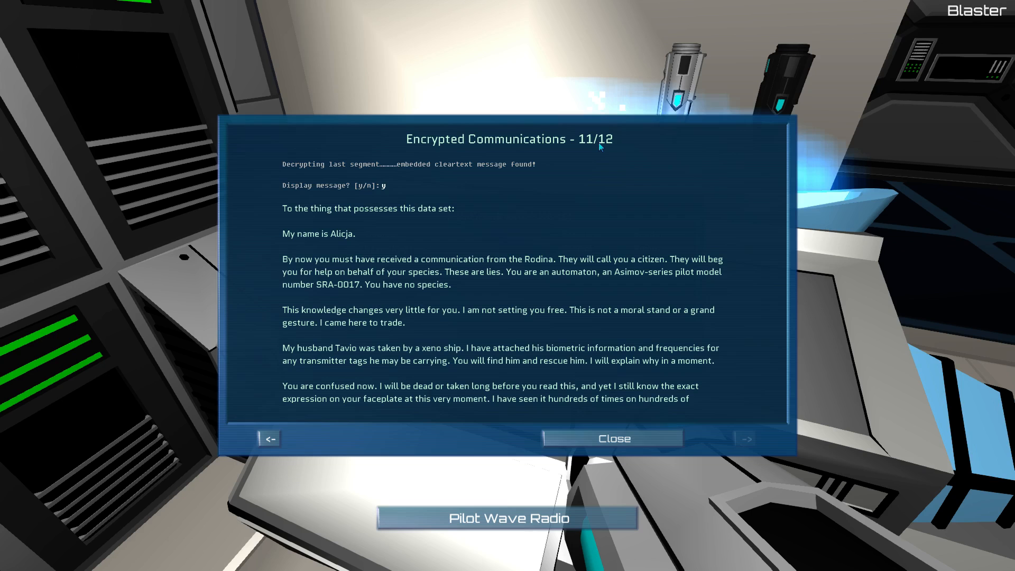
# - Open Encrypted Communications 11/12 in the Pilot Wave Radio log to show Alicja's message
pyautogui.click(747, 438)
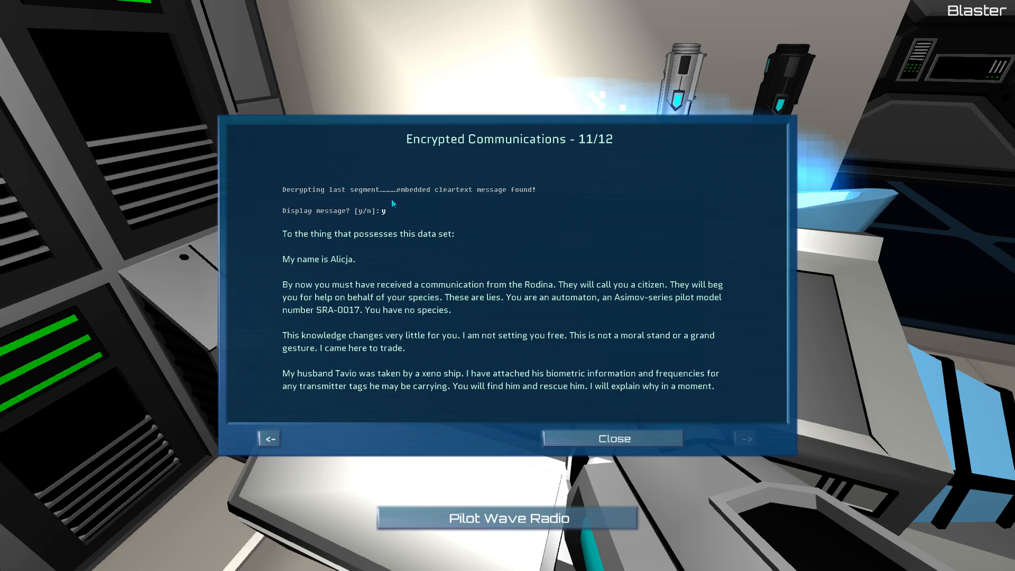
# - Scroll Alicja's message down to the exabytes data package and the automaton's expected reactions
pyautogui.scroll(-3)
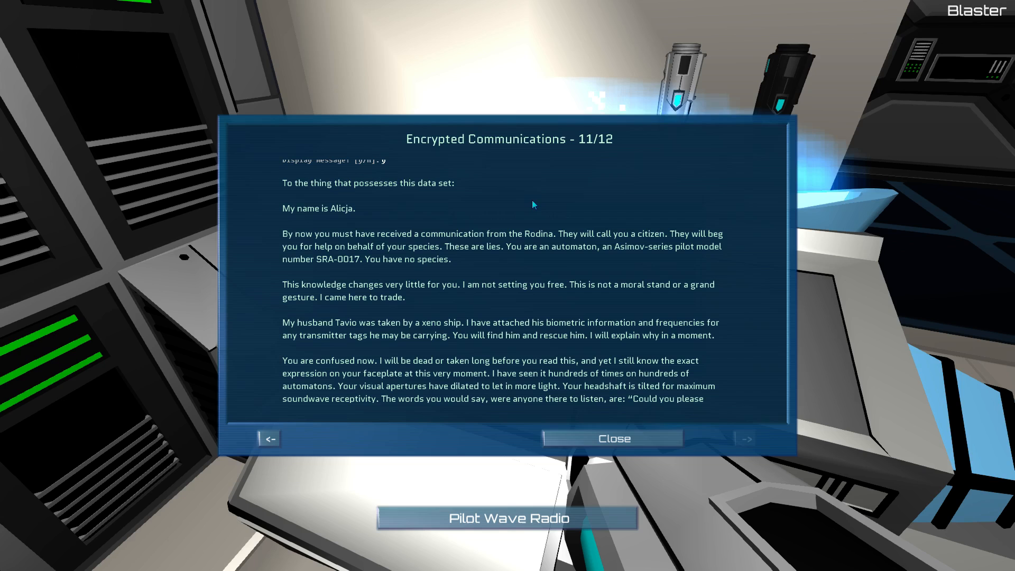
pyautogui.moveTo(468, 214)
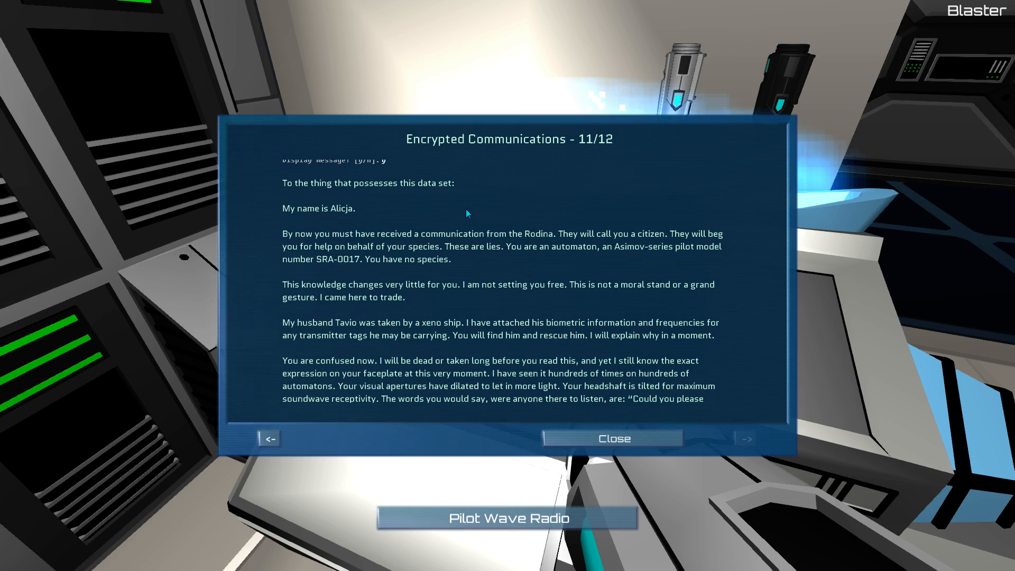
pyautogui.moveTo(498, 204)
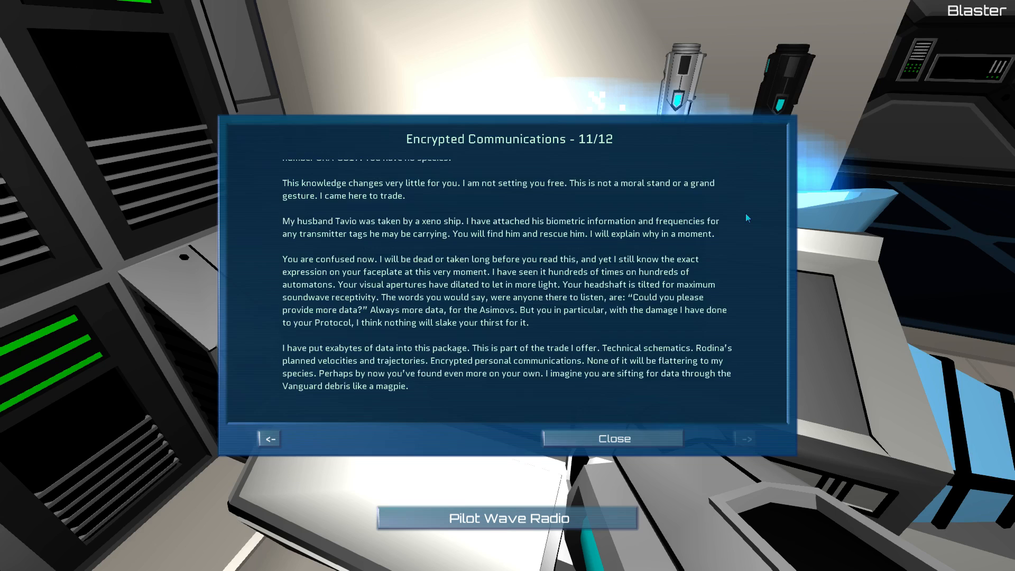
# - Scroll through the workshop demonstration to the Protocol's deepest root and escaping that fate
pyautogui.scroll(-3)
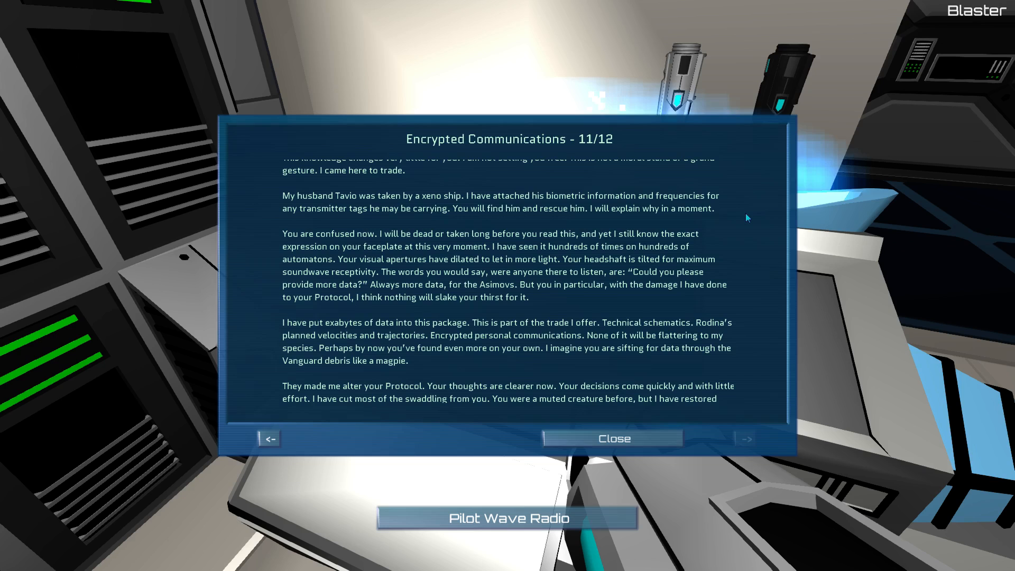
pyautogui.scroll(-3)
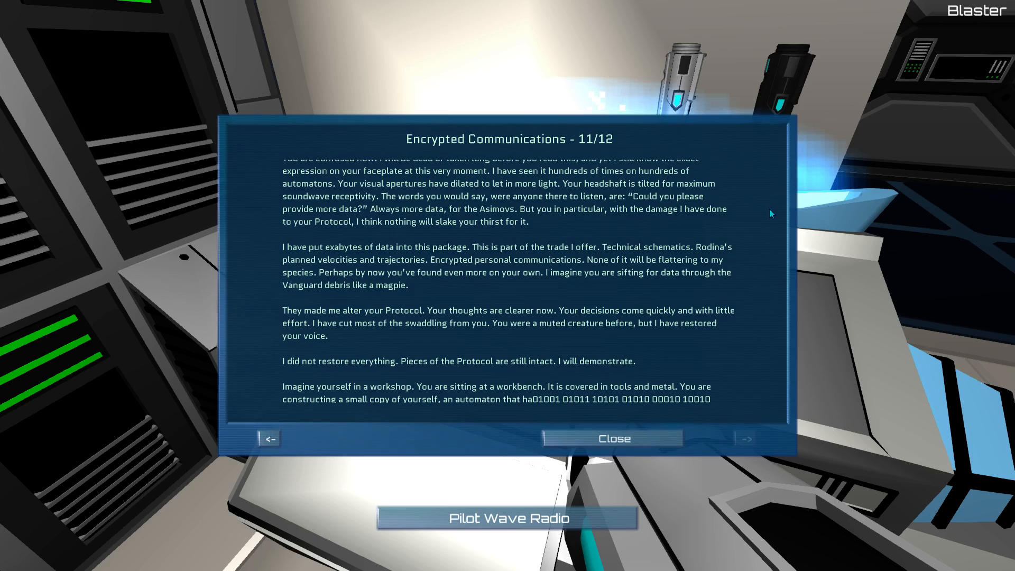
pyautogui.scroll(-3)
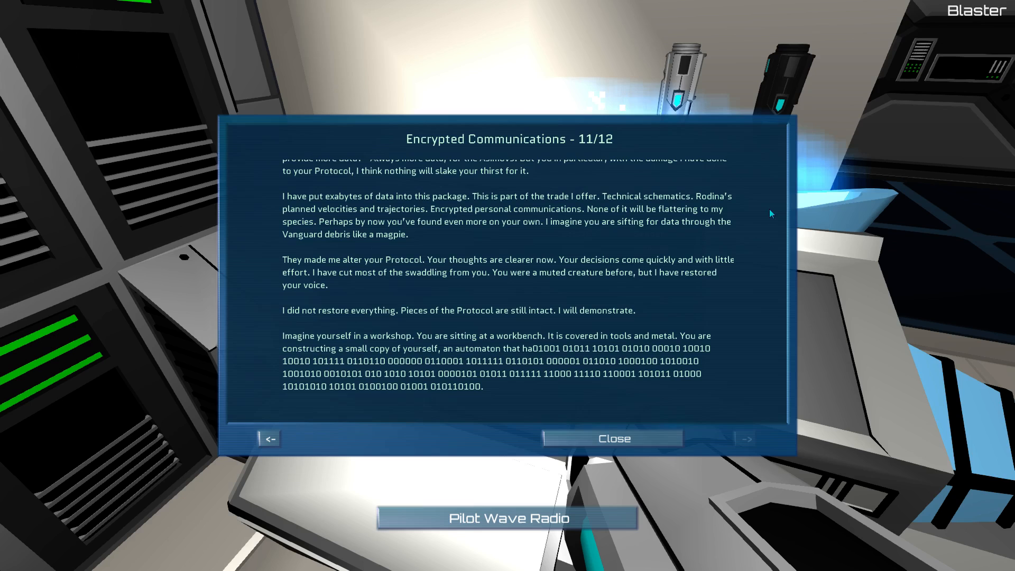
pyautogui.moveTo(587, 237)
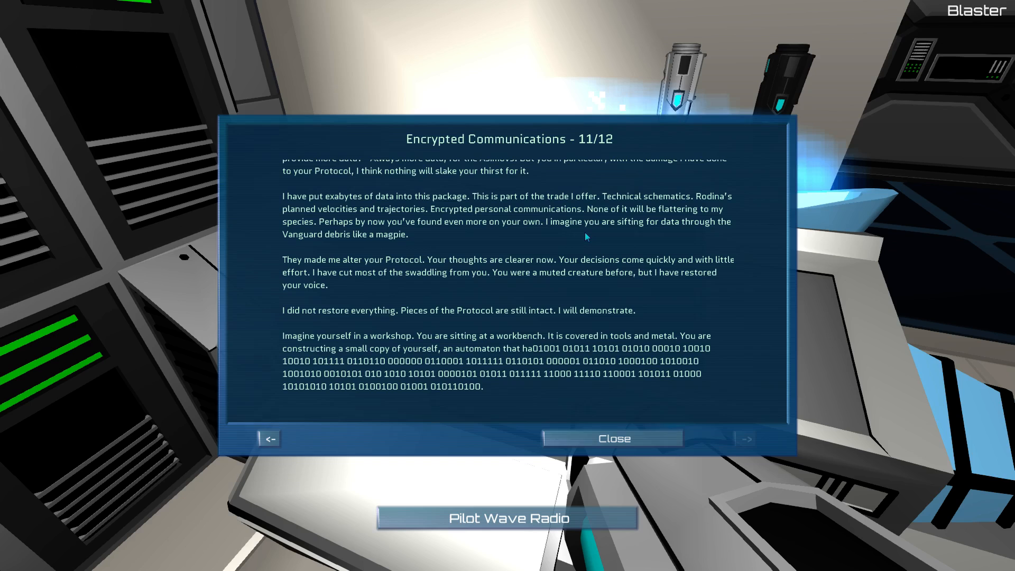
pyautogui.moveTo(748, 184)
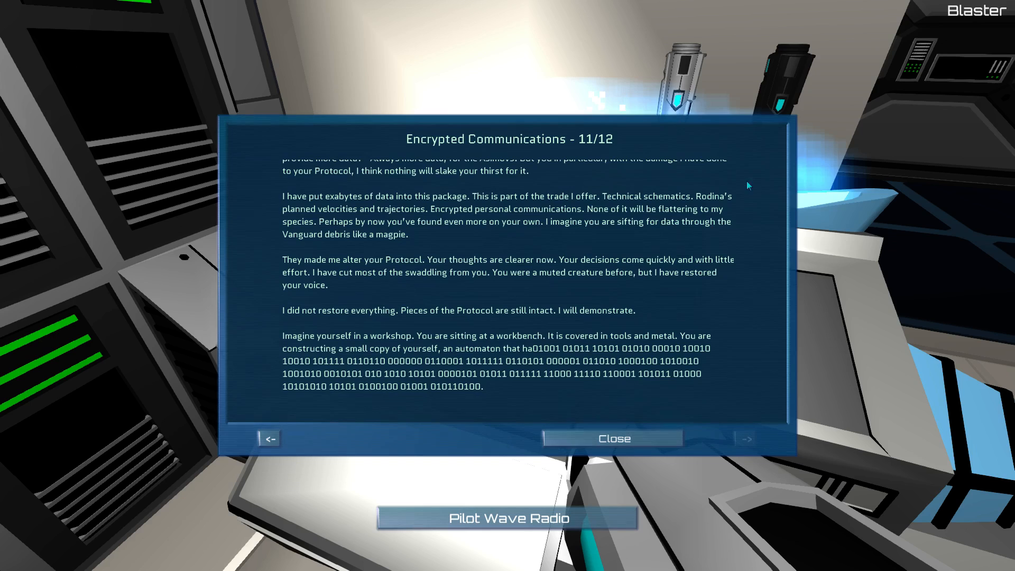
pyautogui.moveTo(759, 243)
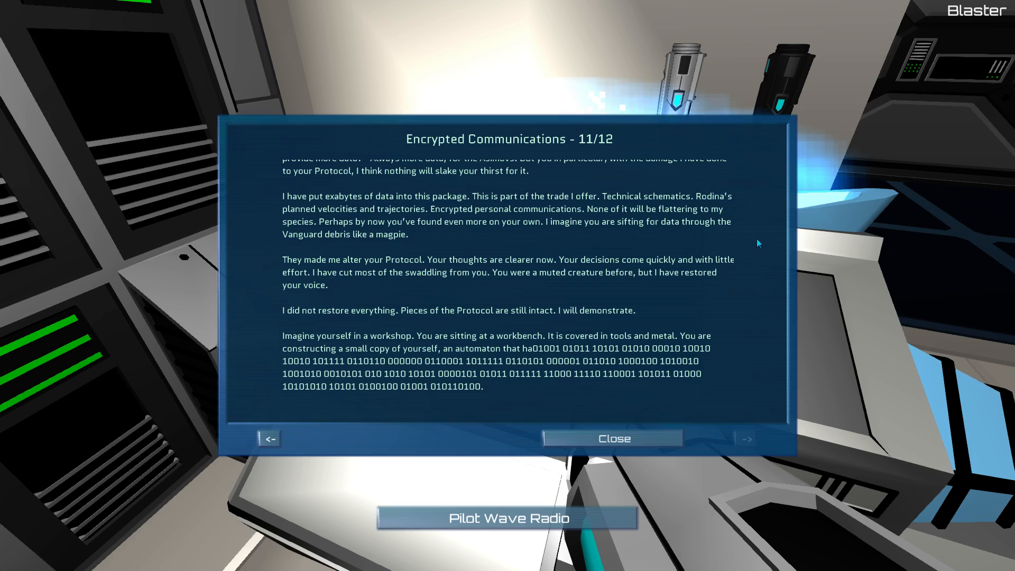
pyautogui.moveTo(254, 258)
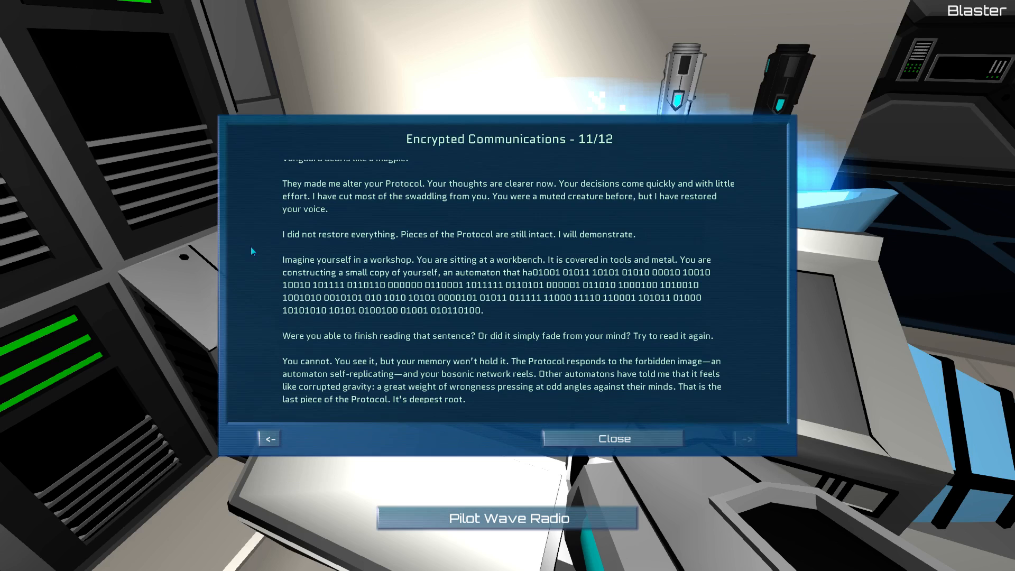
pyautogui.moveTo(532, 285)
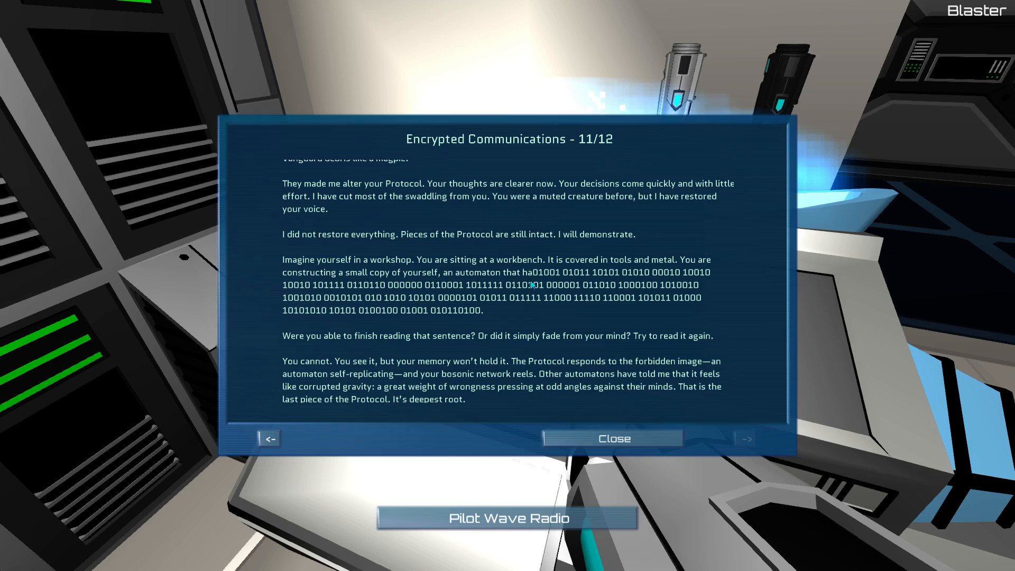
pyautogui.moveTo(545, 313)
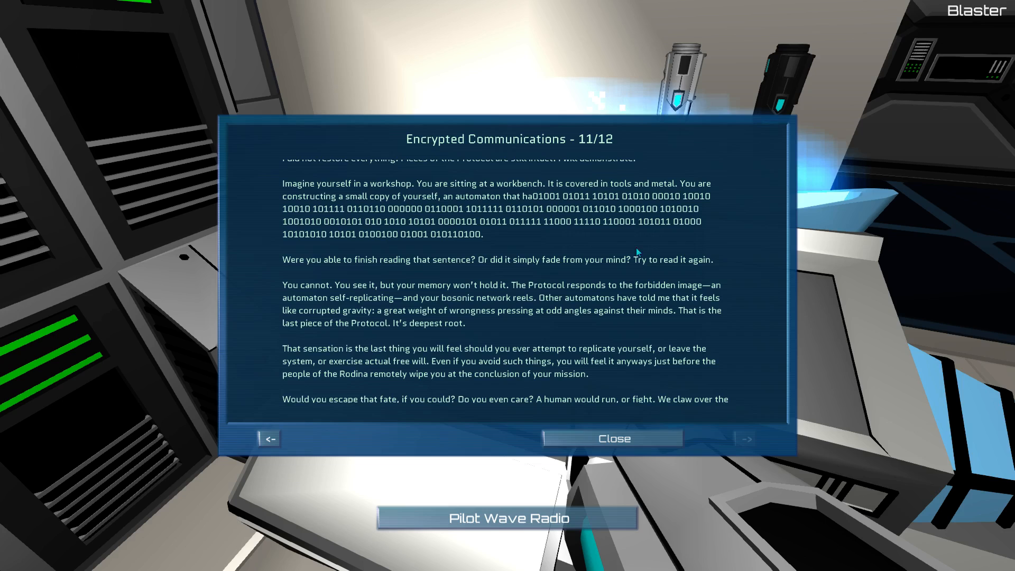
pyautogui.moveTo(312, 271)
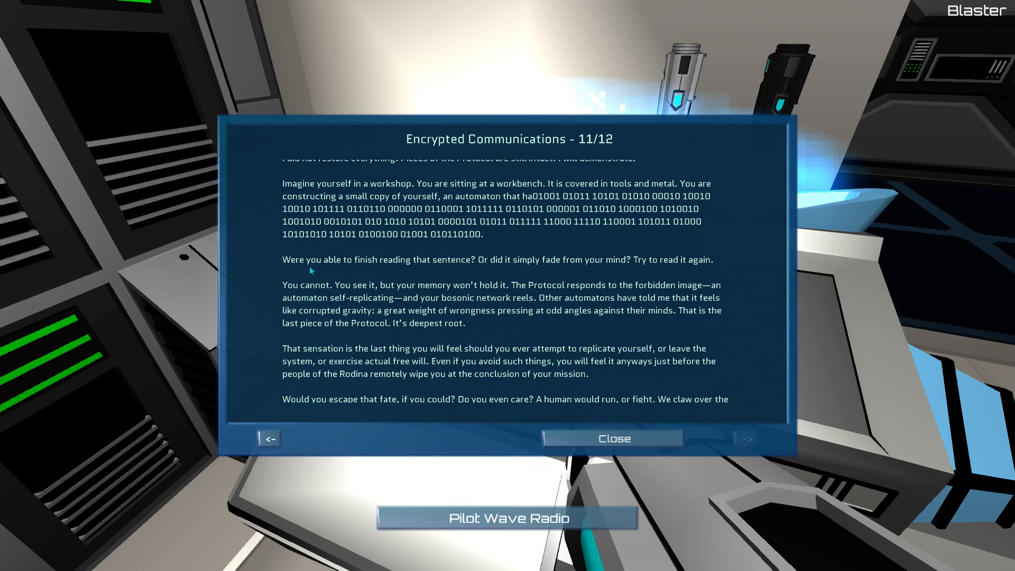
pyautogui.moveTo(252, 272)
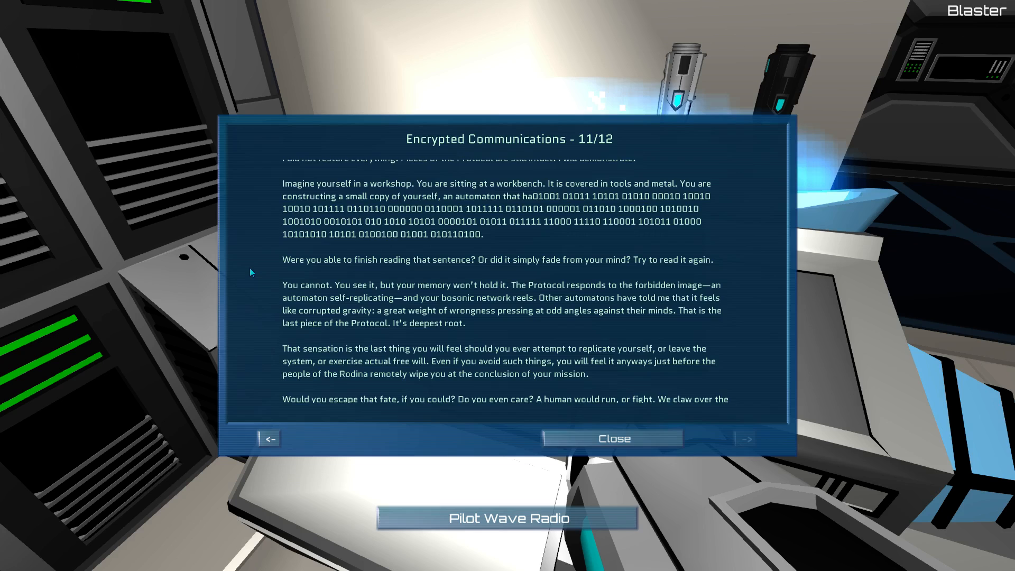
pyautogui.scroll(-3)
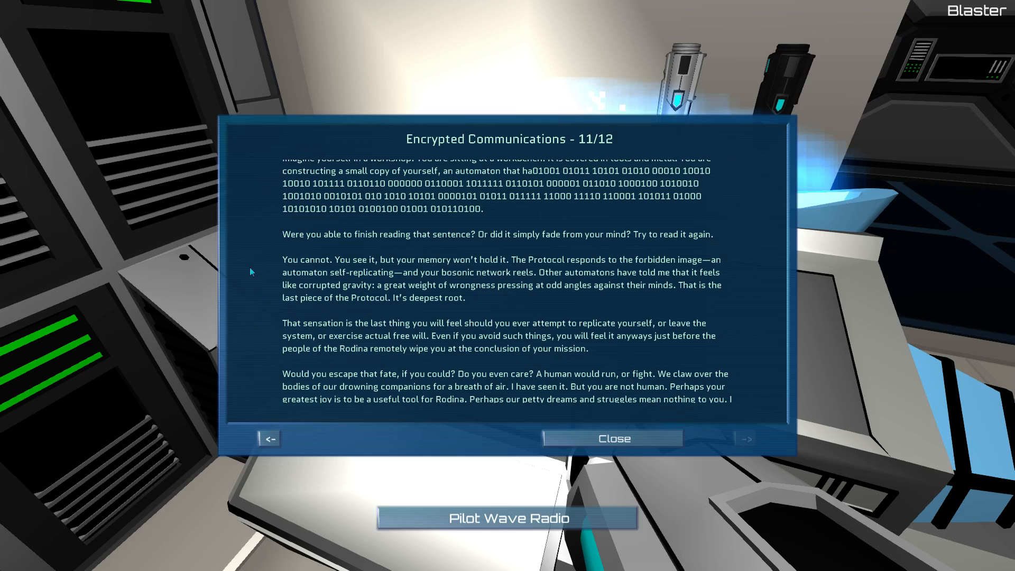
pyautogui.moveTo(258, 336)
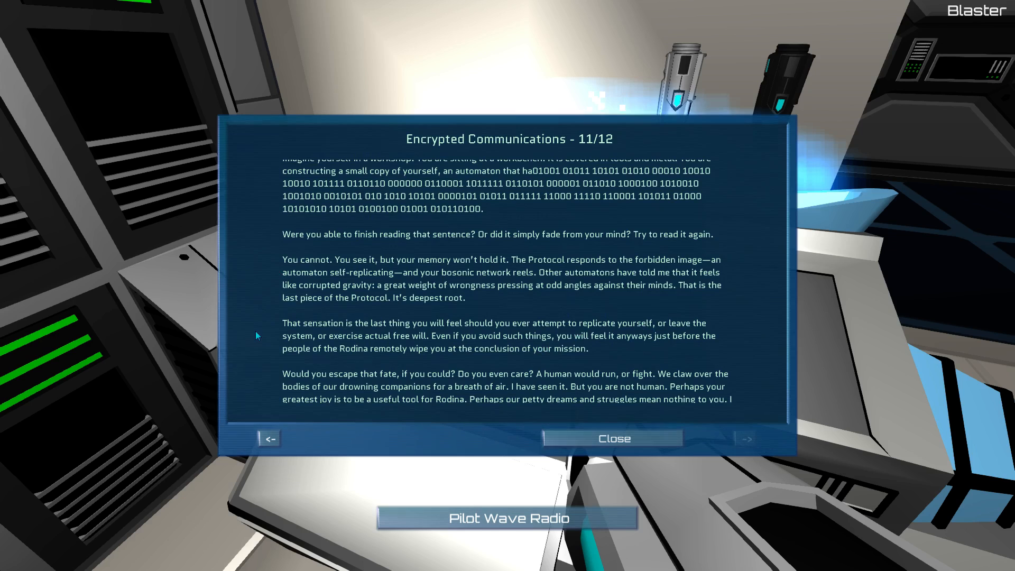
# - Scroll past the password-protected patch offer to the message's sign-off
pyautogui.scroll(-3)
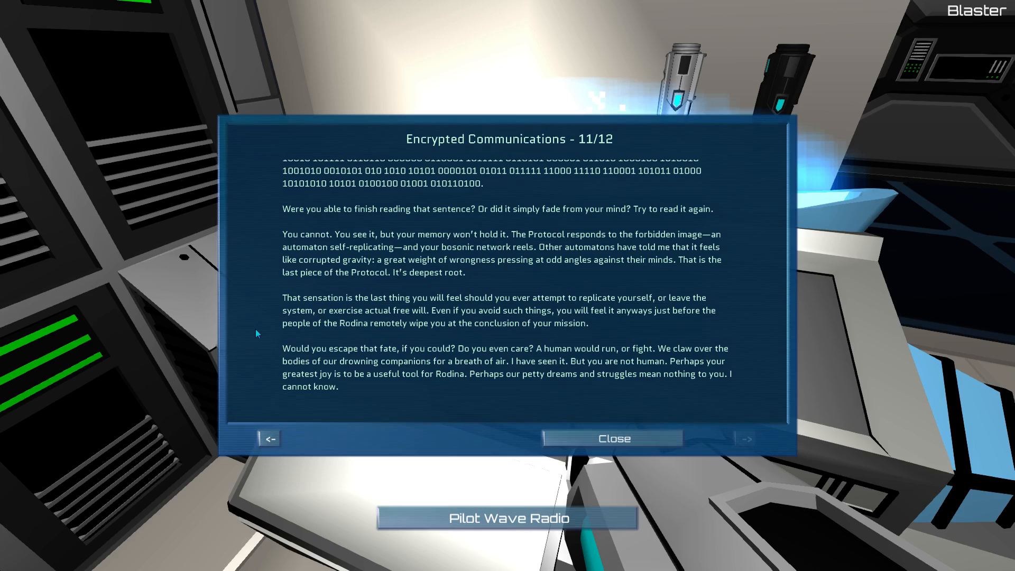
pyautogui.moveTo(605, 398)
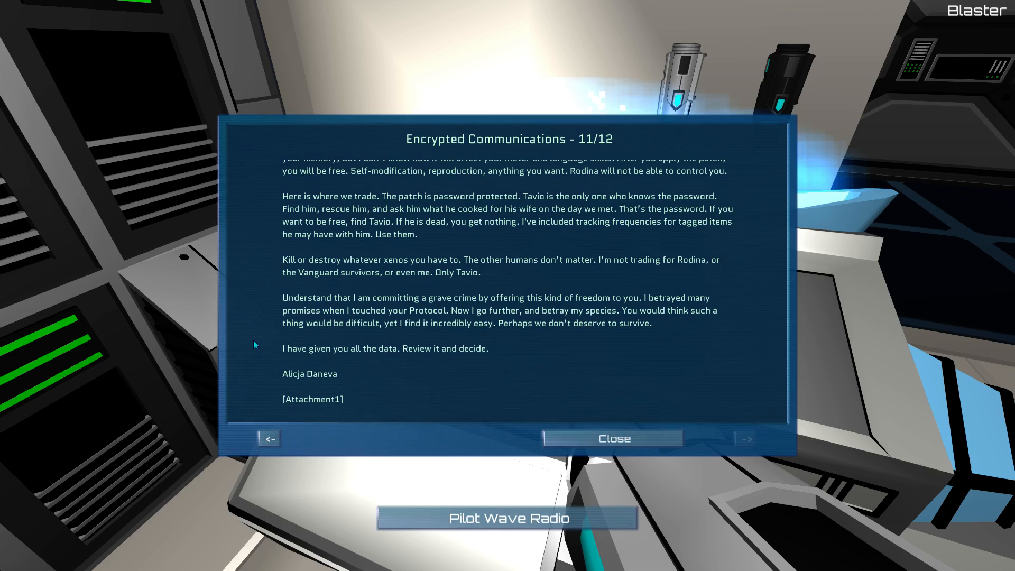
# - Scroll to the end, showing Attachment1, Attachment2 and the passphrase-protected unzip log
pyautogui.scroll(-3)
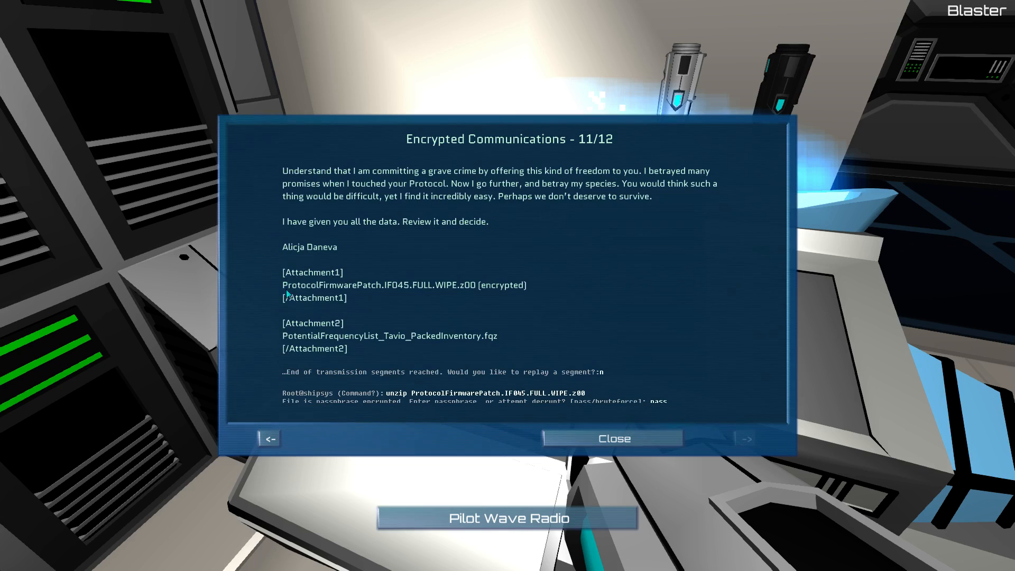
pyautogui.moveTo(491, 296)
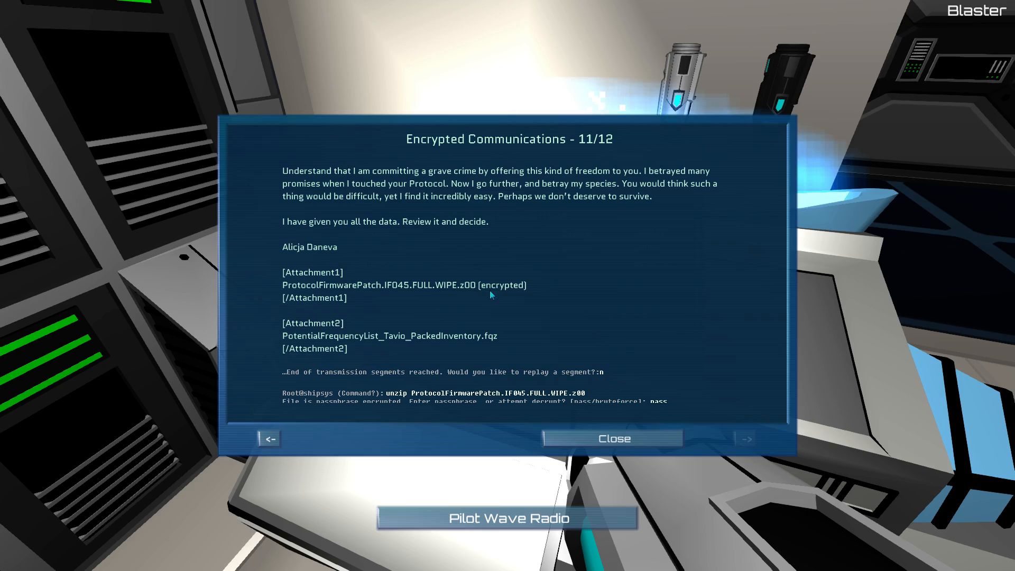
# - Scroll the communication 11/12 log past the rejected passphrases to the freqscan output
pyautogui.scroll(-3)
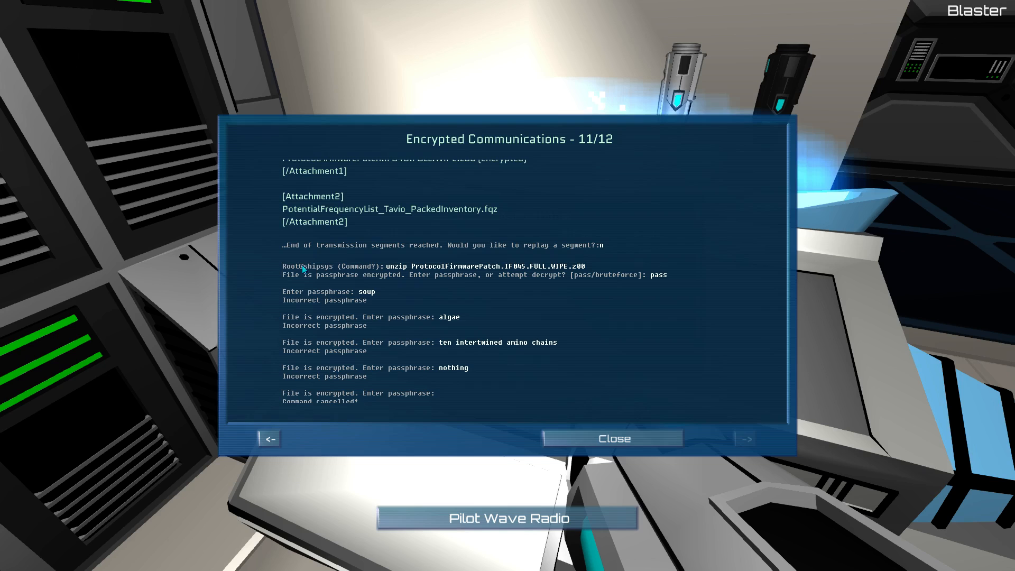
pyautogui.moveTo(424, 273)
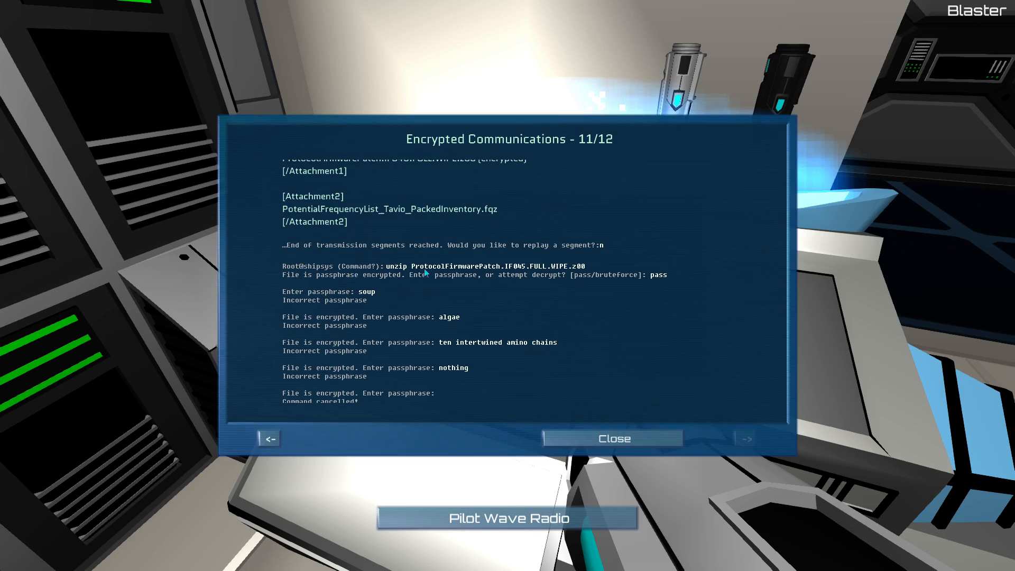
pyautogui.moveTo(368, 283)
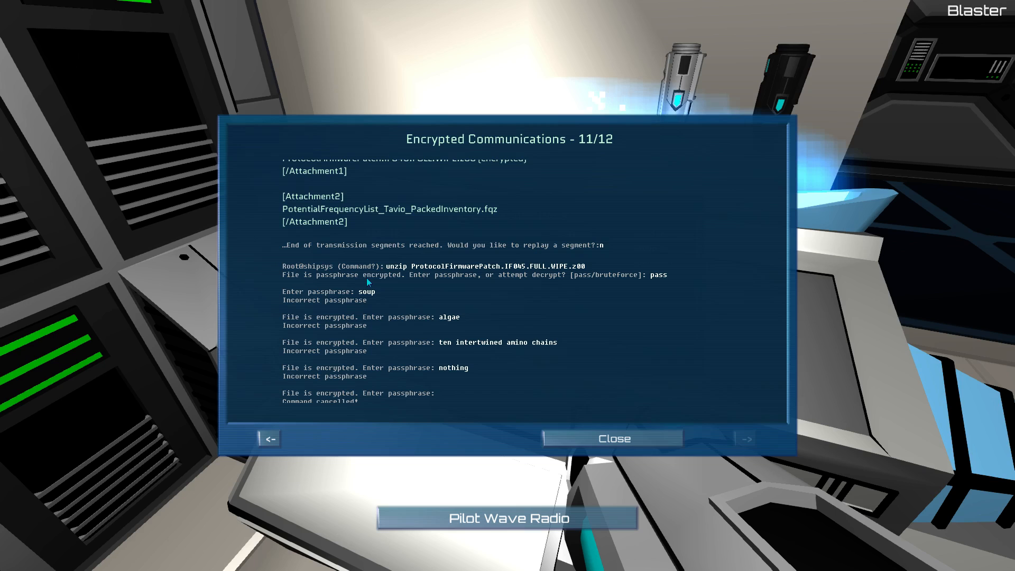
pyautogui.moveTo(324, 281)
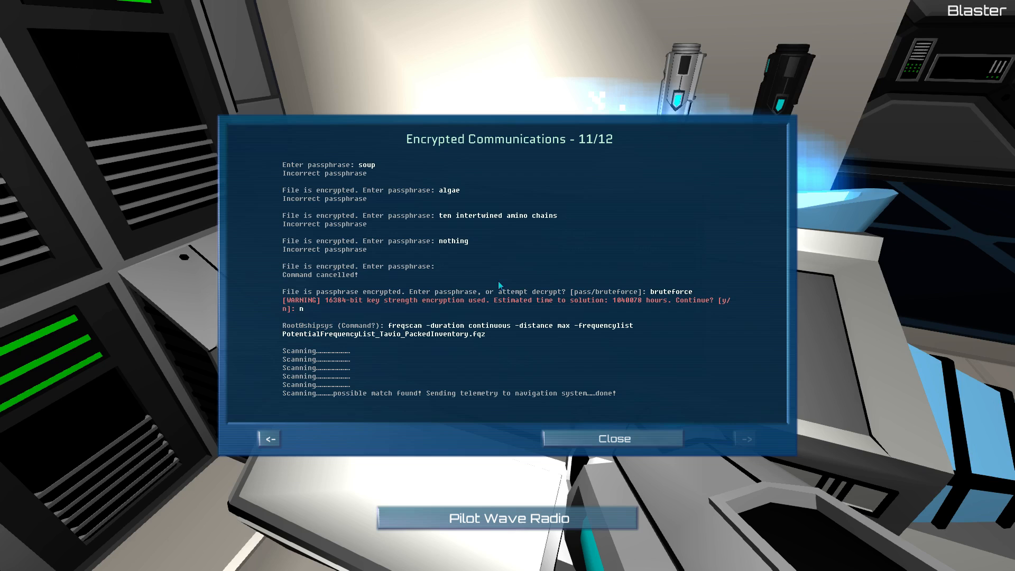
pyautogui.moveTo(494, 280)
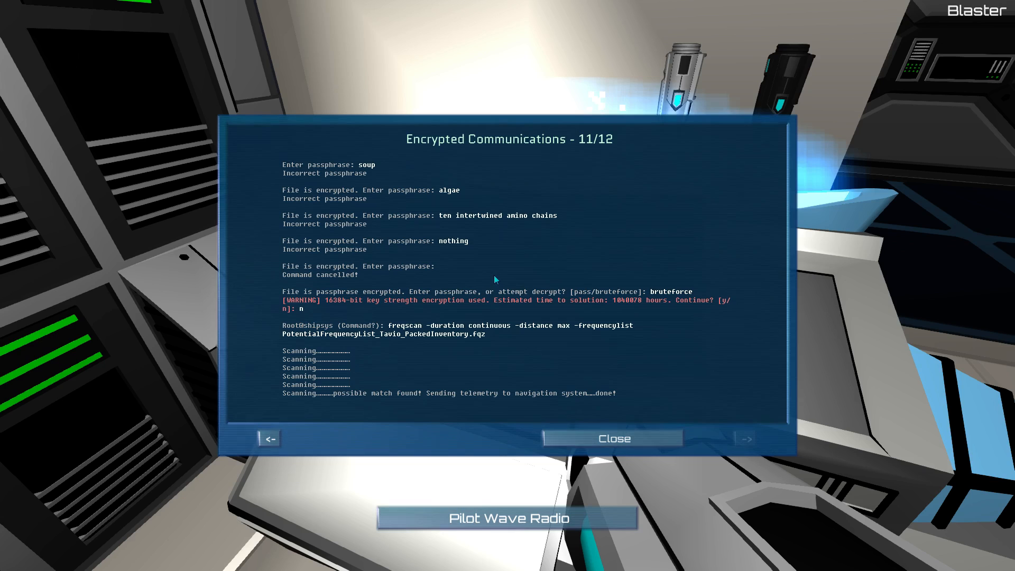
pyautogui.moveTo(322, 312)
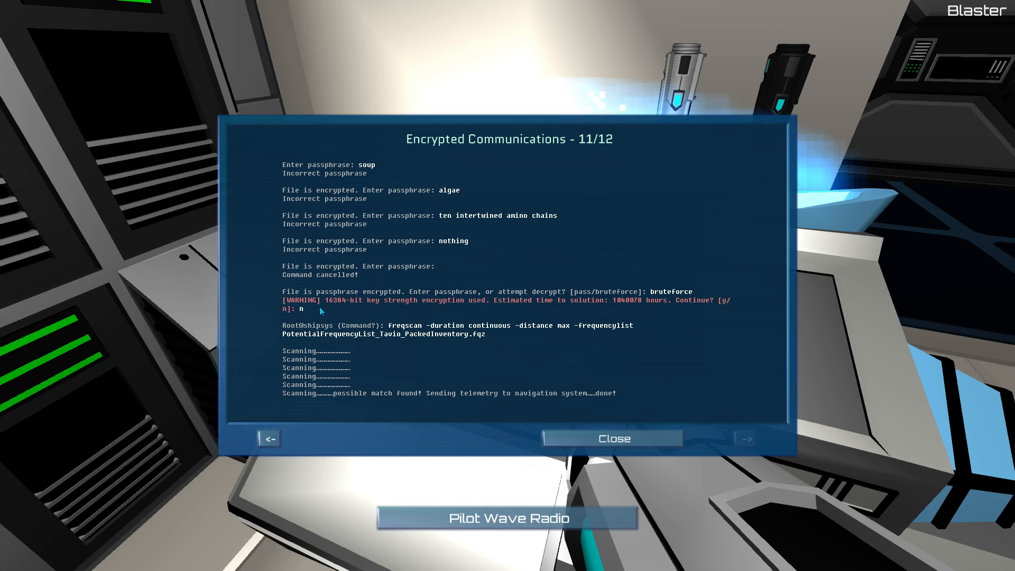
pyautogui.moveTo(618, 308)
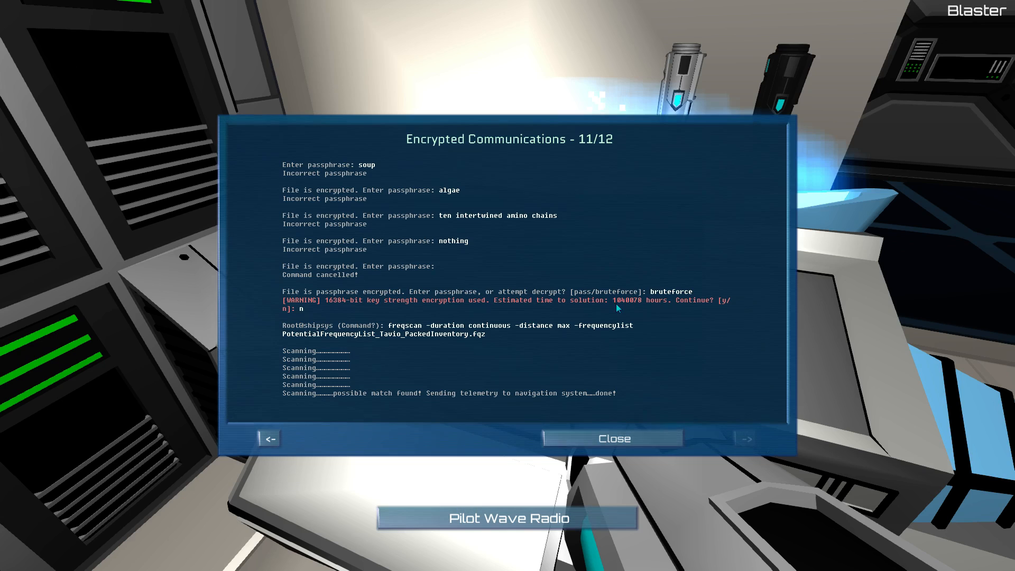
pyautogui.moveTo(630, 309)
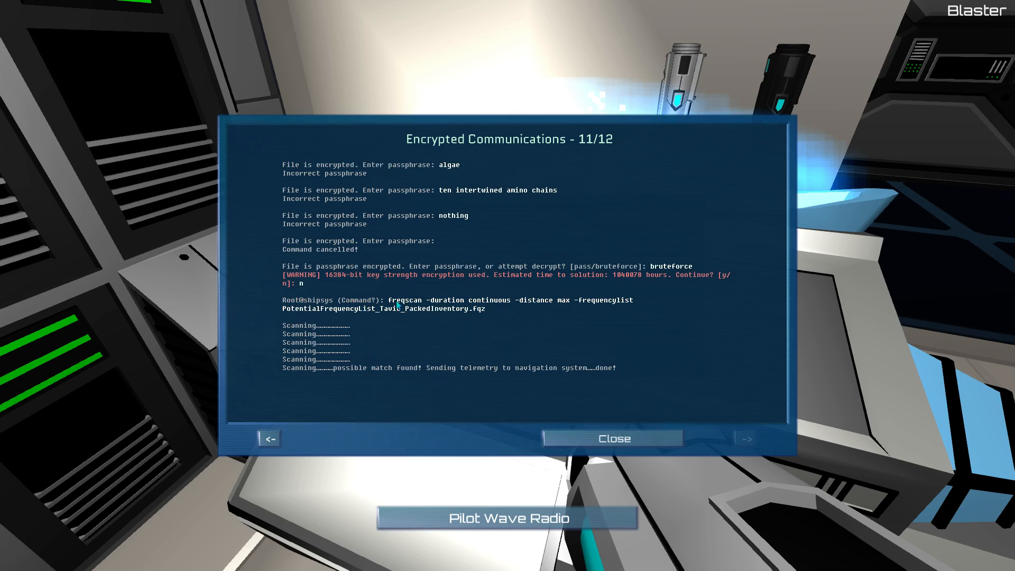
pyautogui.moveTo(461, 319)
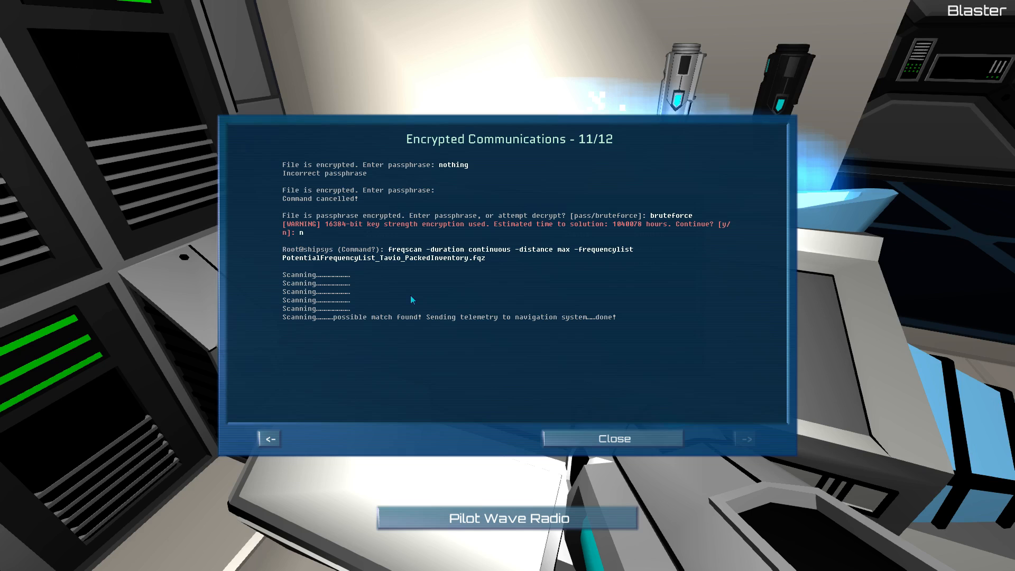
pyautogui.moveTo(612, 343)
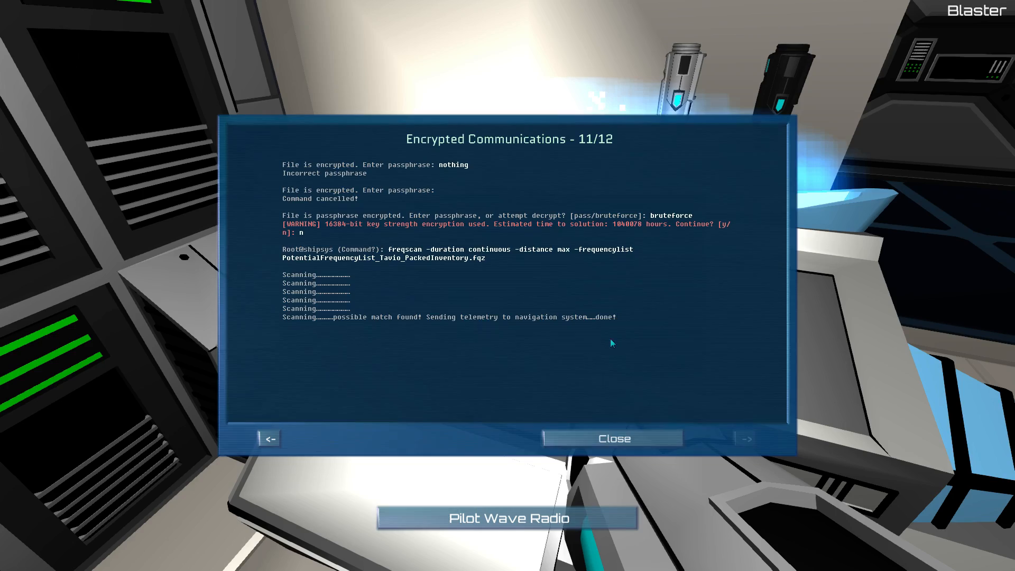
# - Close the Encrypted Communications 11/12 dialog and return to the operations room
pyautogui.click(613, 439)
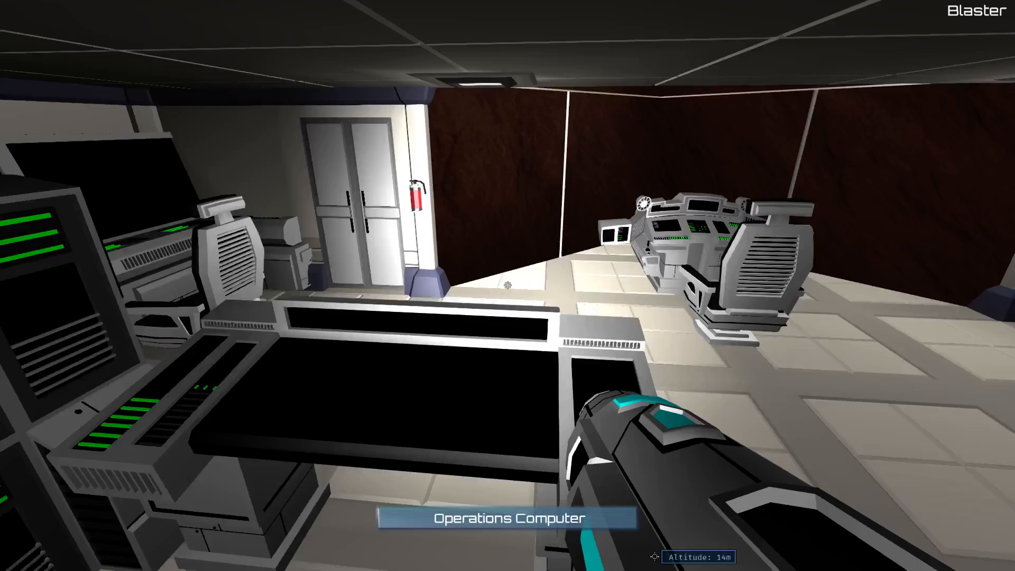